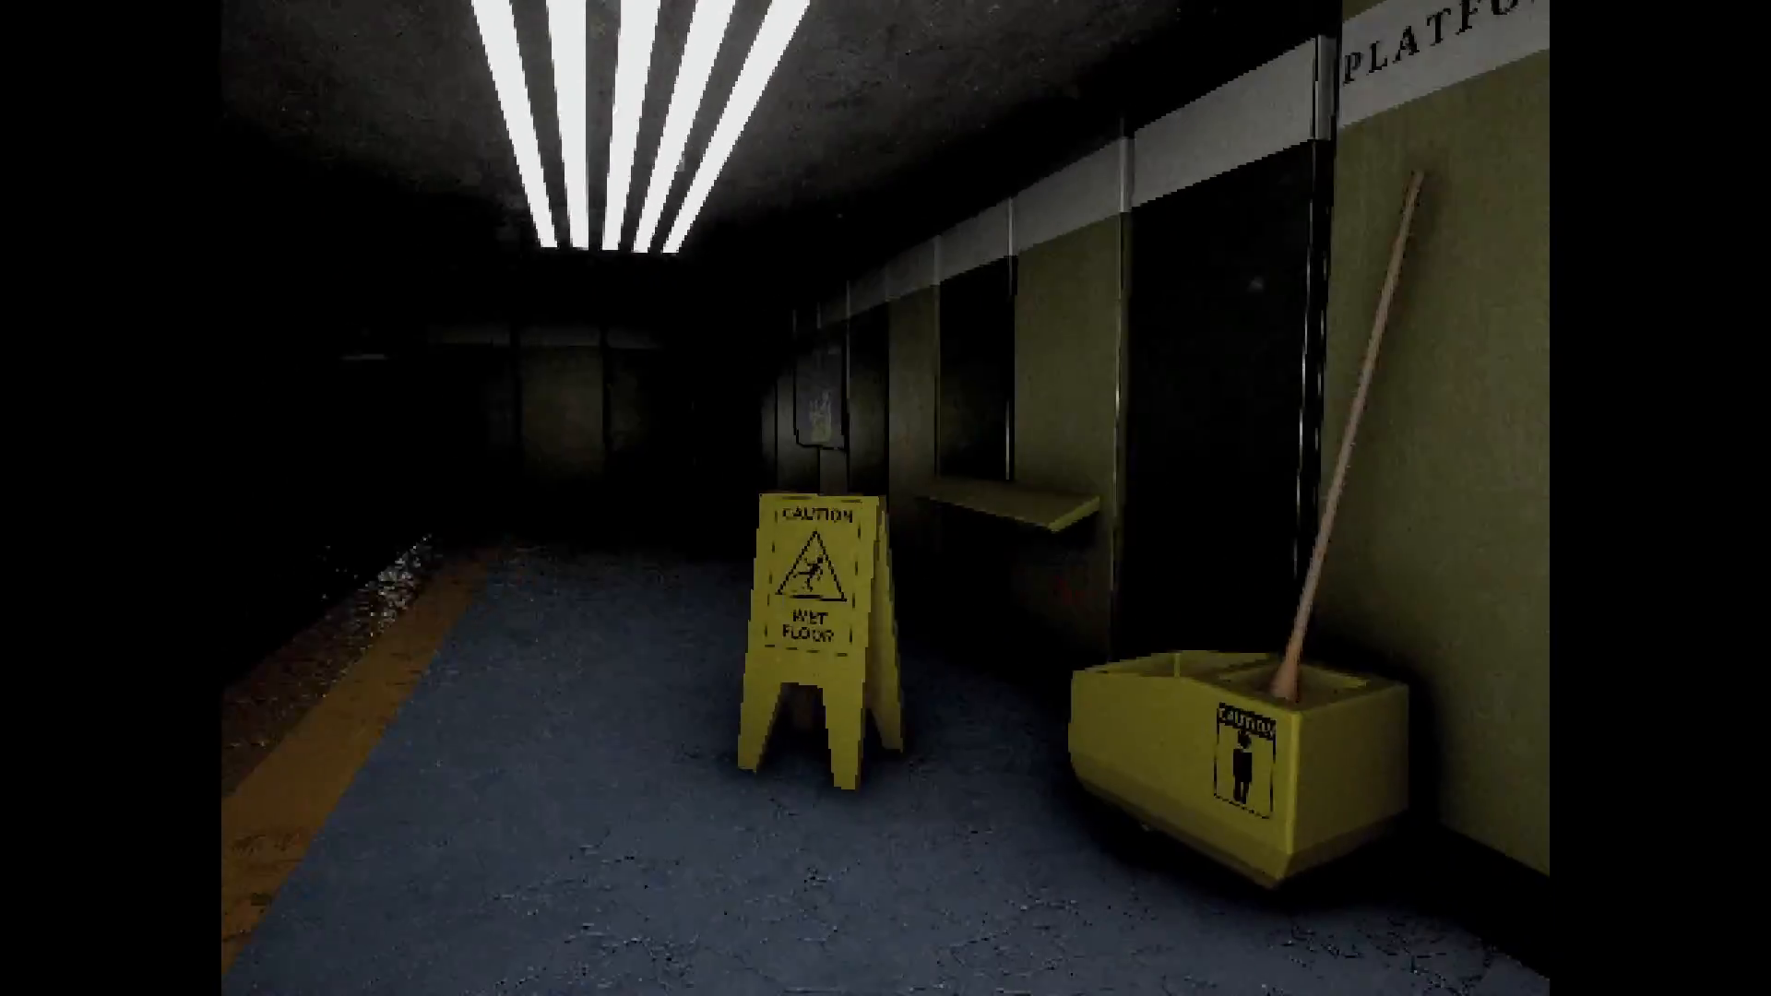
pyautogui.moveTo(886, 499)
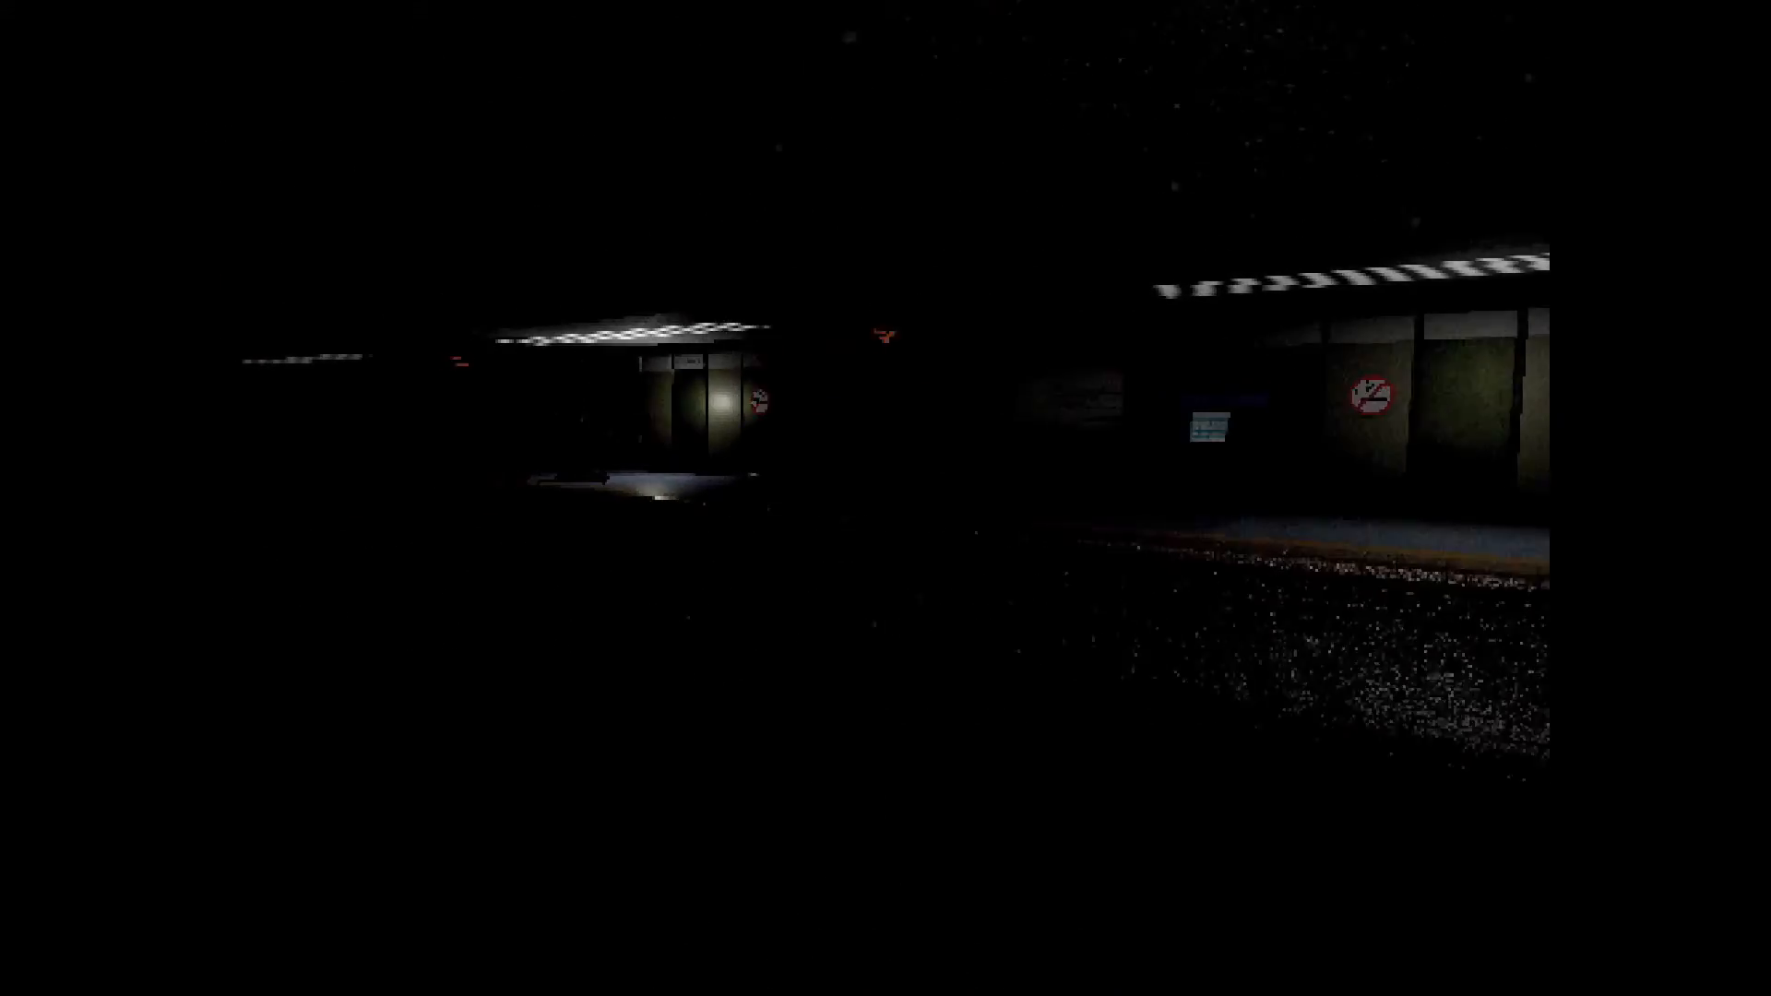
pyautogui.moveTo(885, 499)
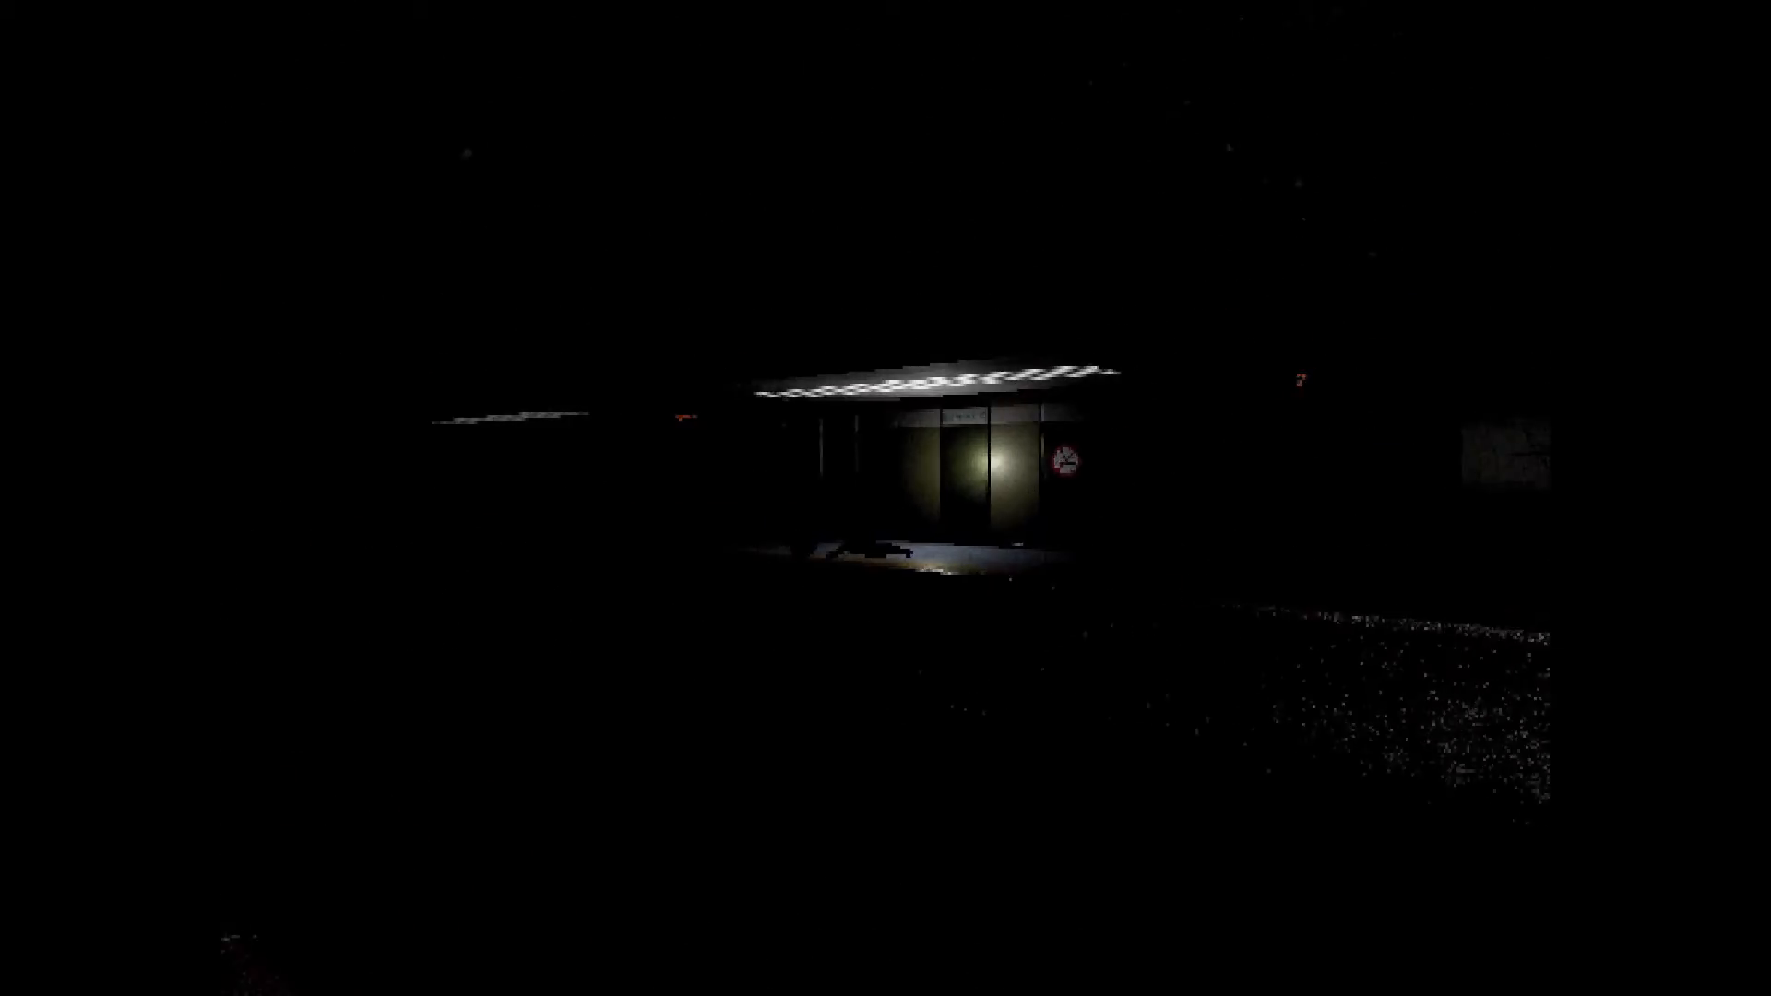
pyautogui.moveTo(886, 498)
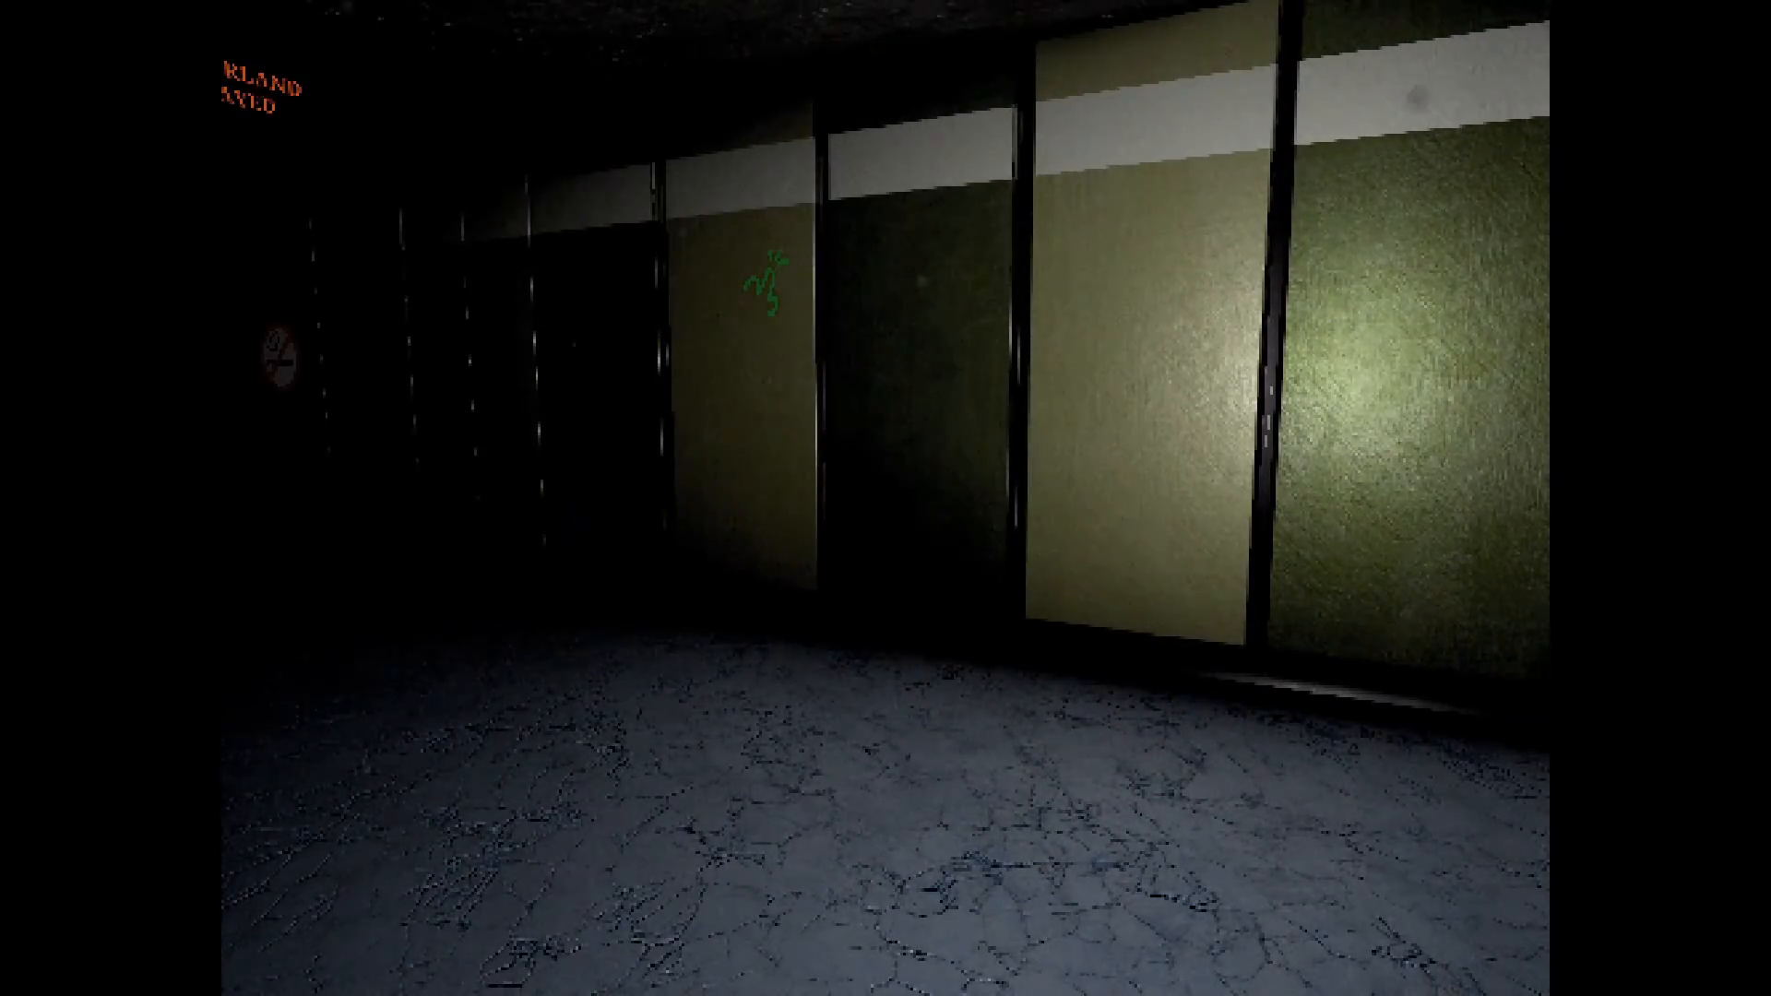
pyautogui.moveTo(886, 498)
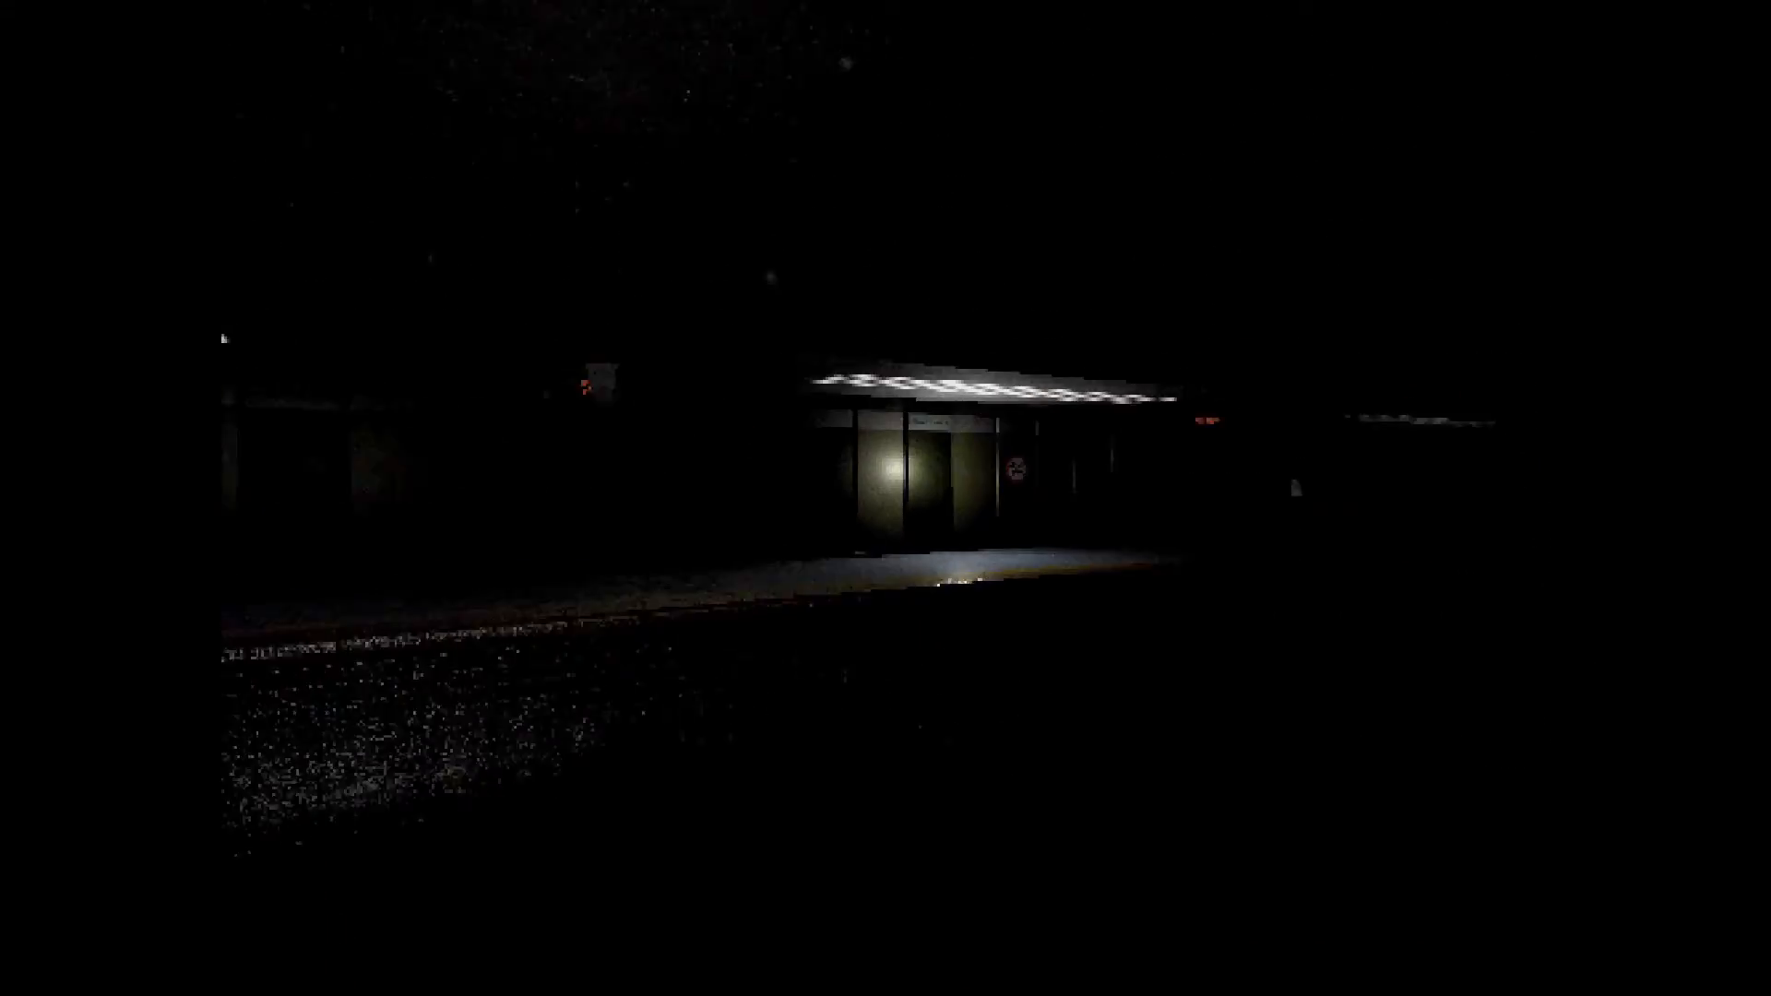
pyautogui.moveTo(886, 498)
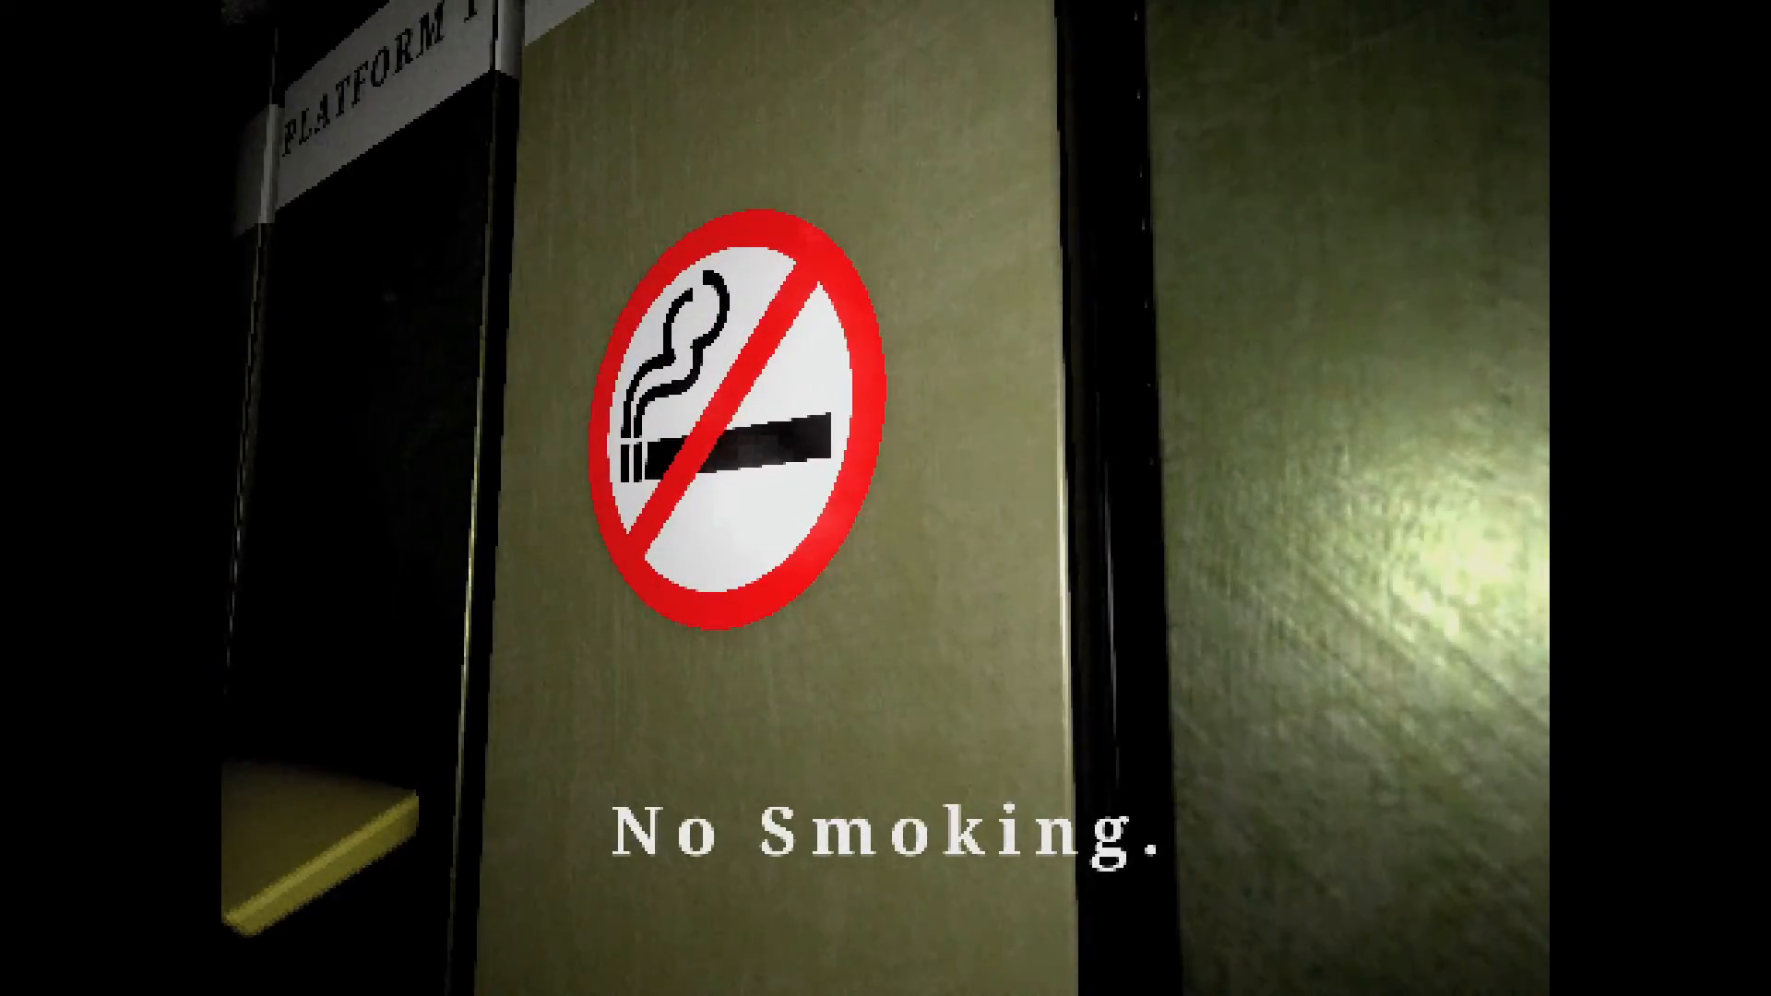
pyautogui.moveTo(885, 499)
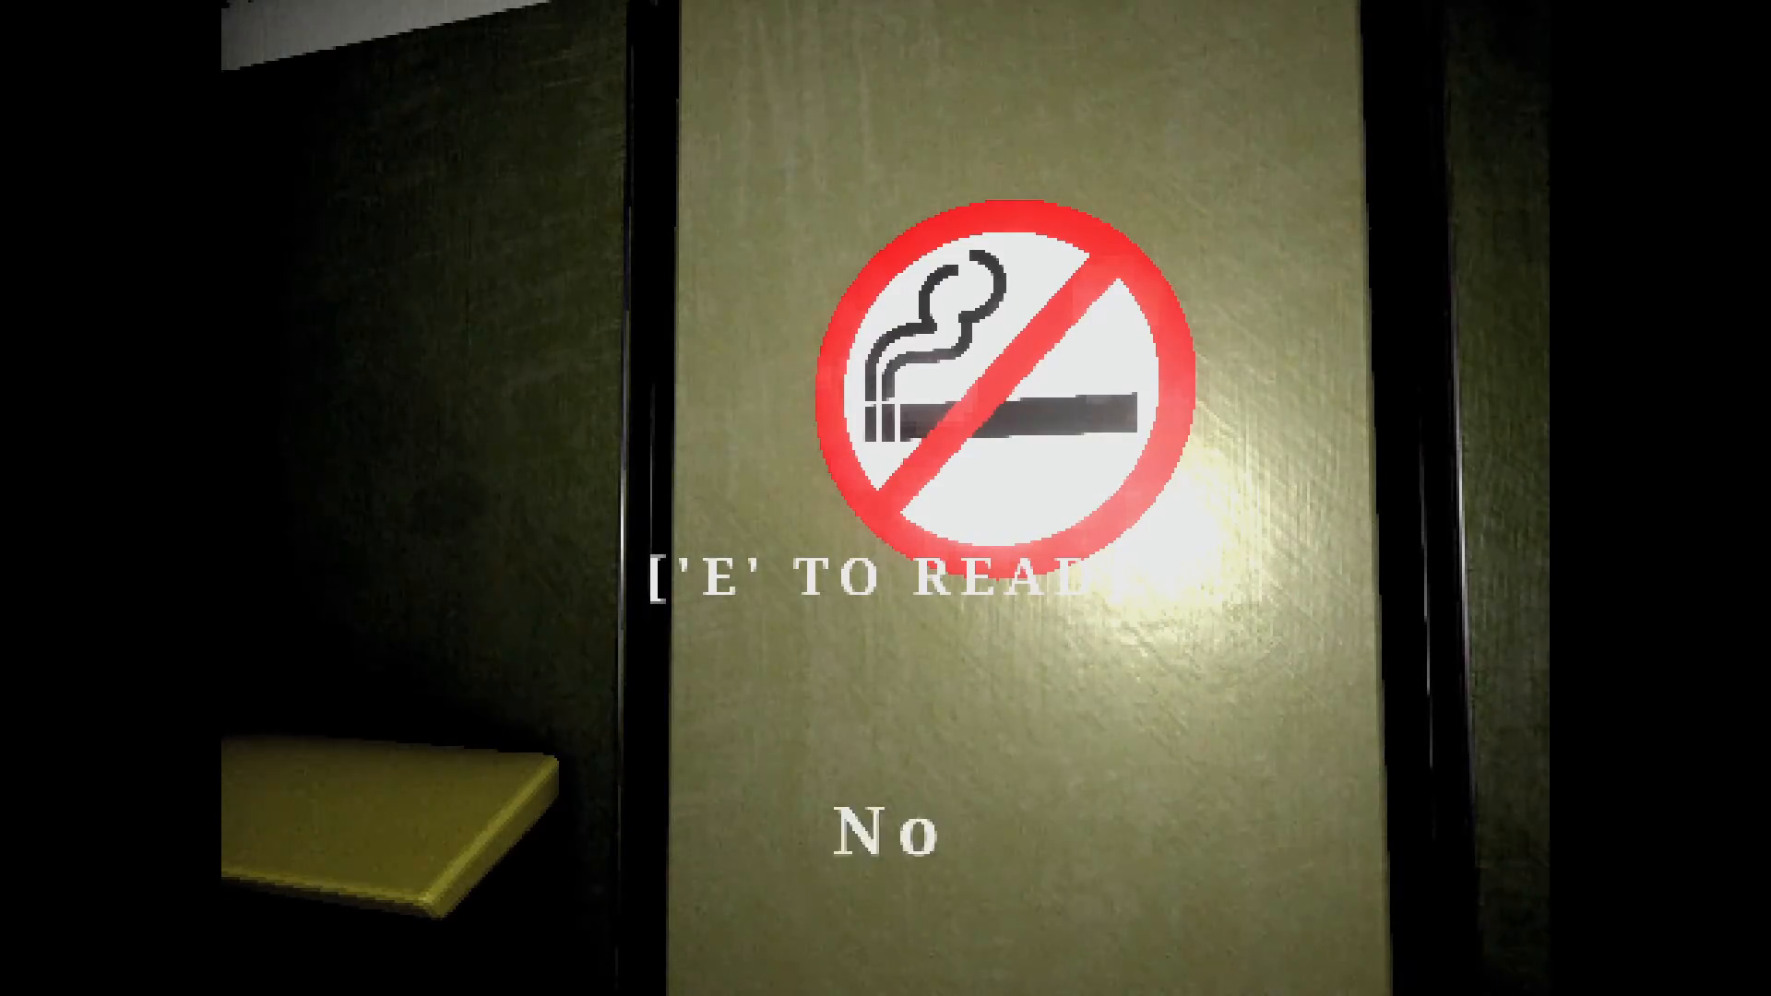
pyautogui.press('e')
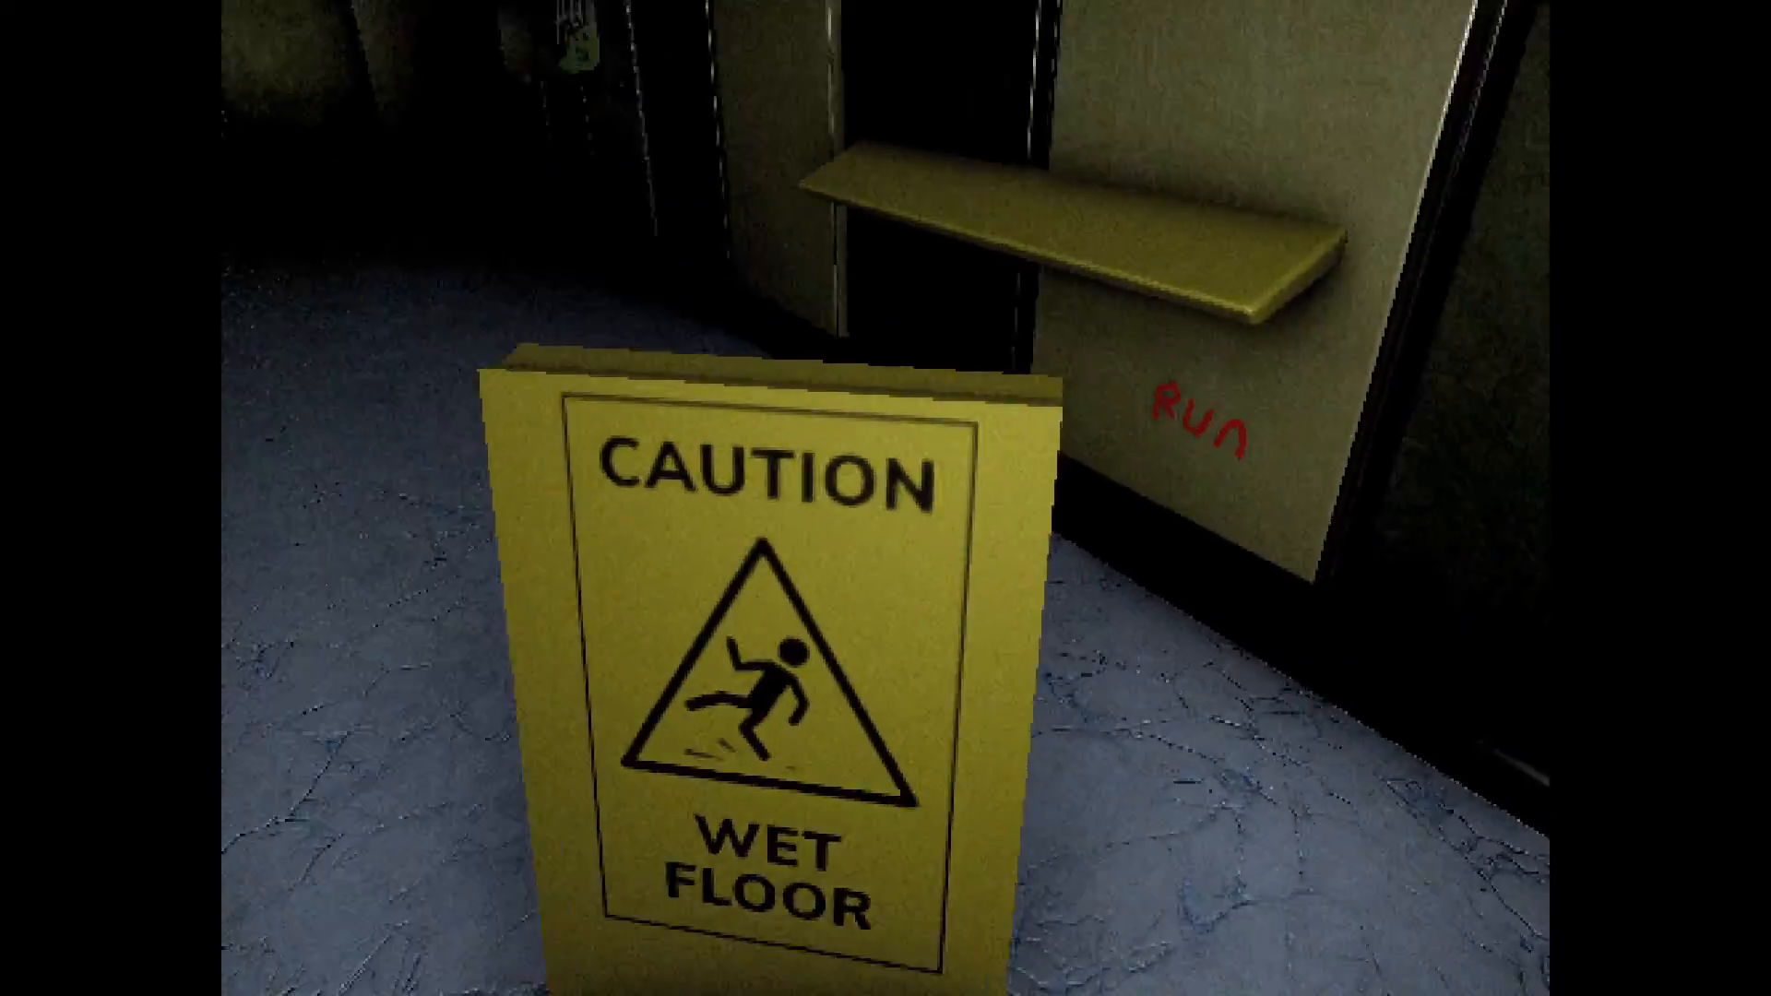
pyautogui.moveTo(886, 498)
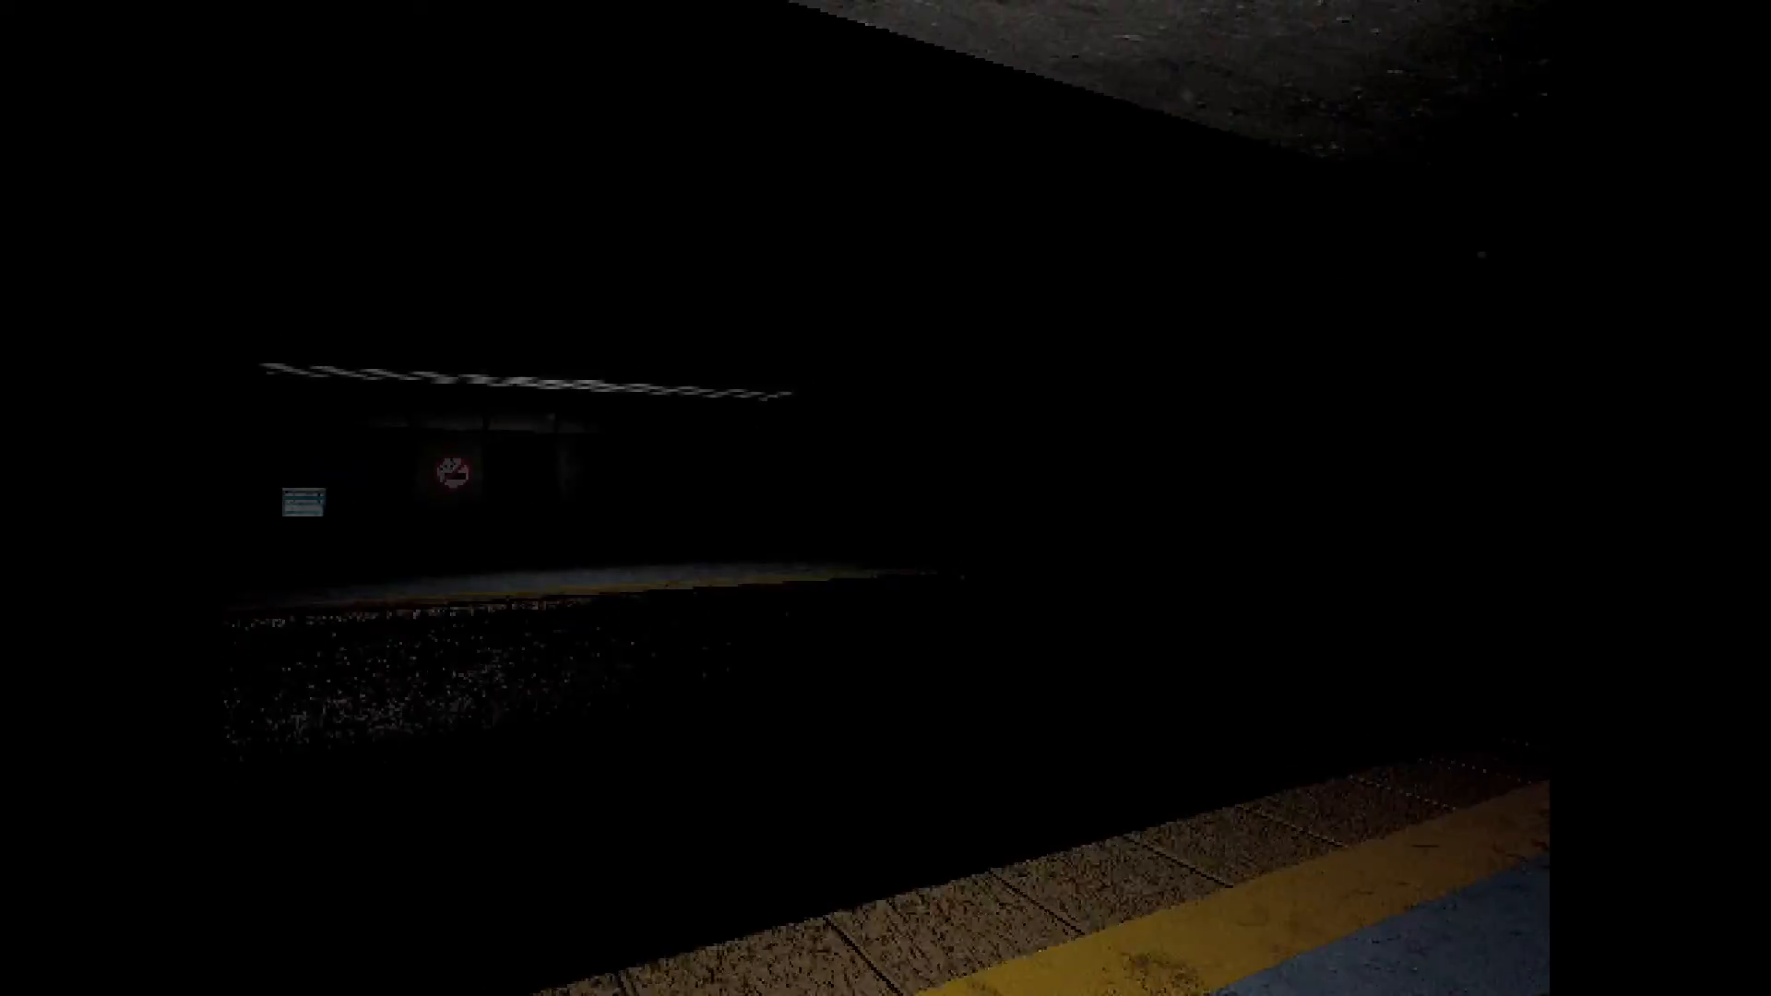
pyautogui.moveTo(886, 498)
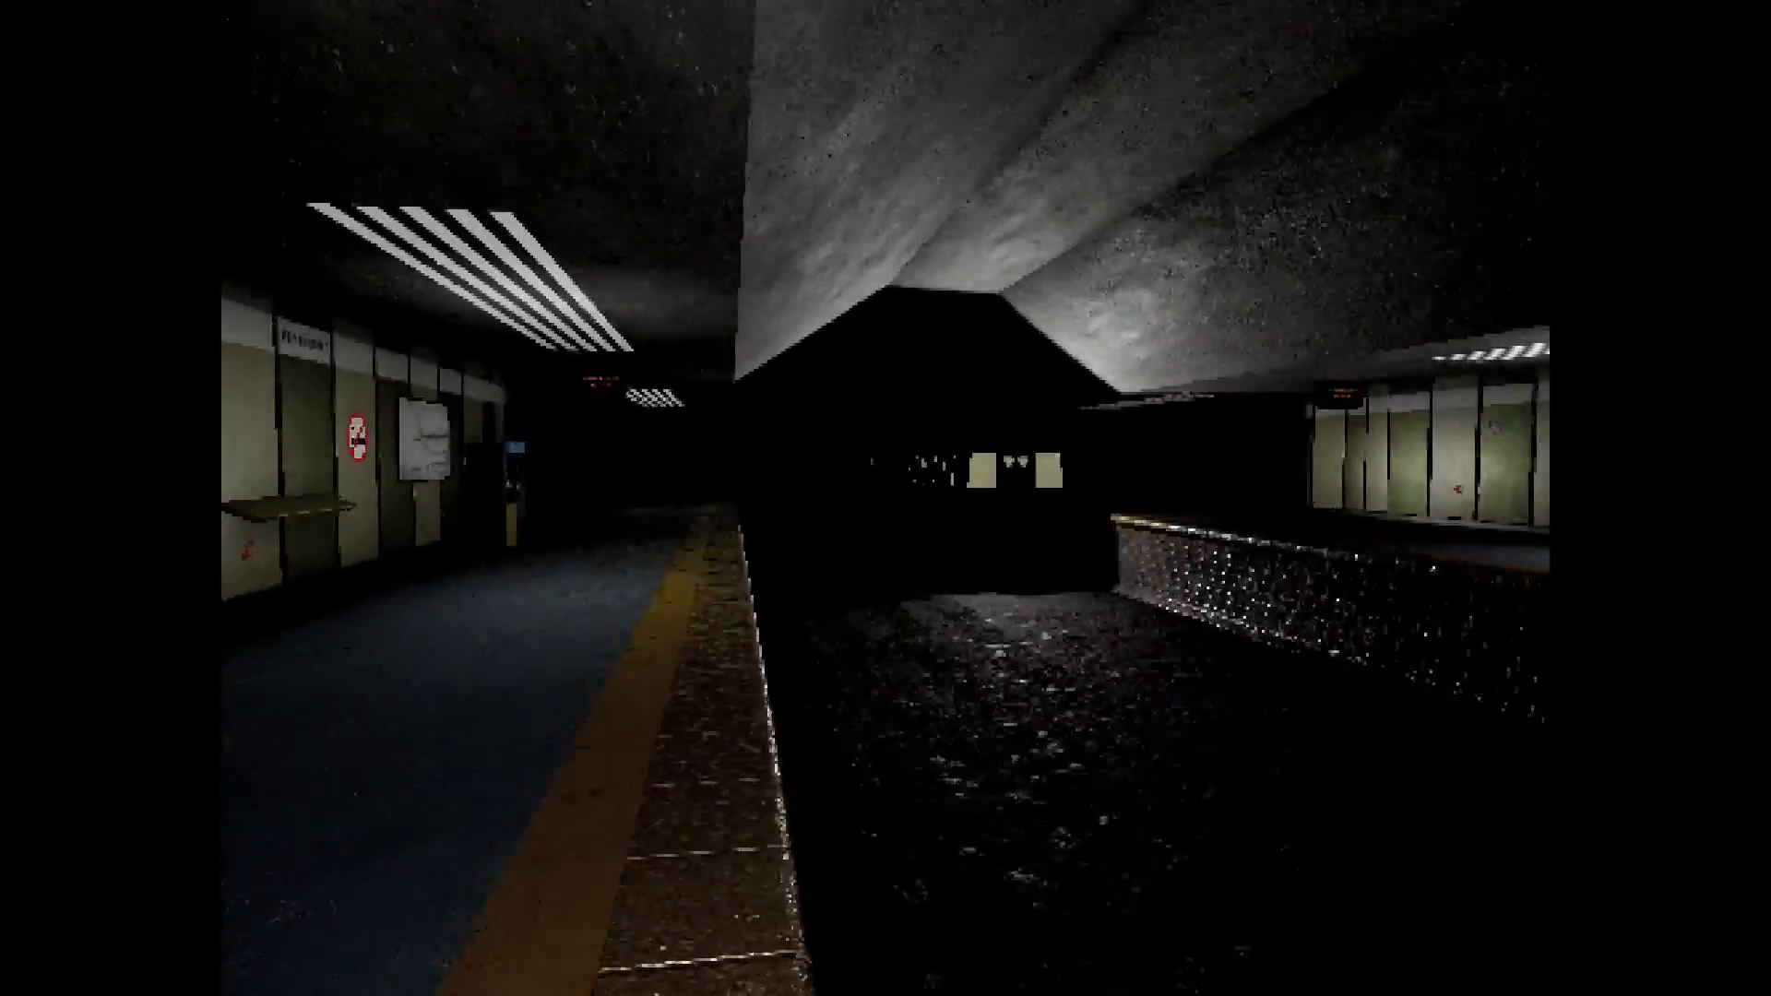
pyautogui.moveTo(886, 498)
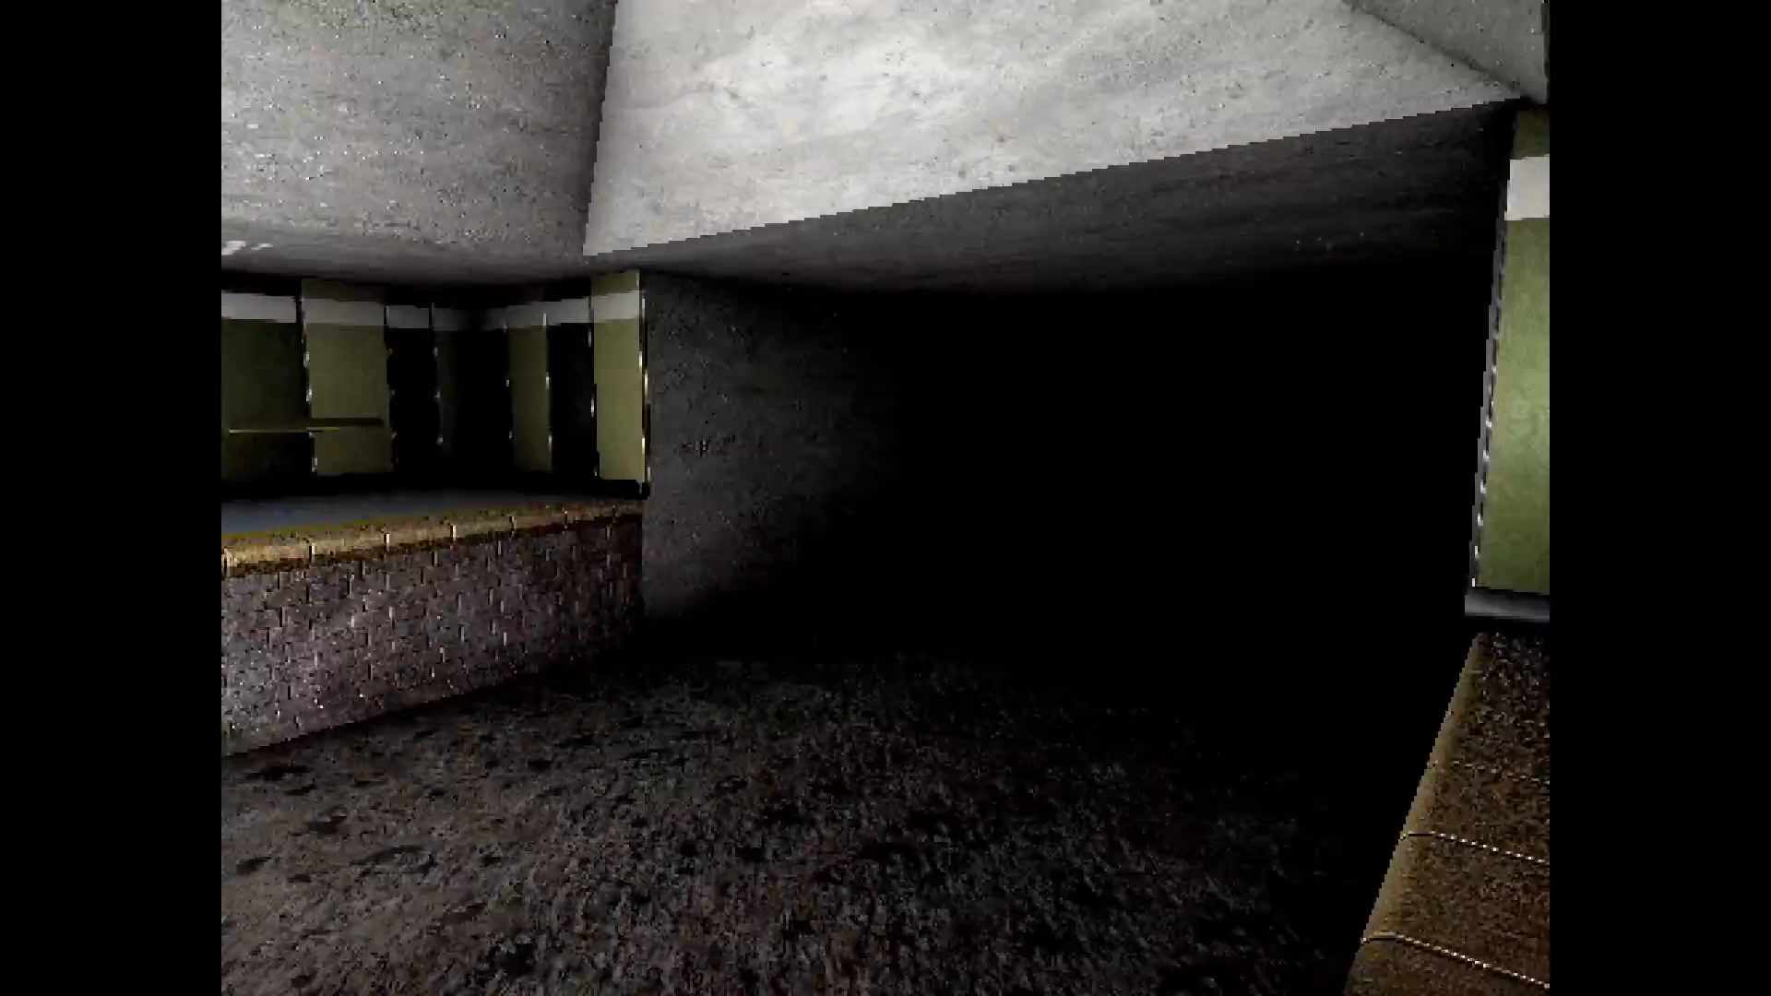
pyautogui.moveTo(886, 498)
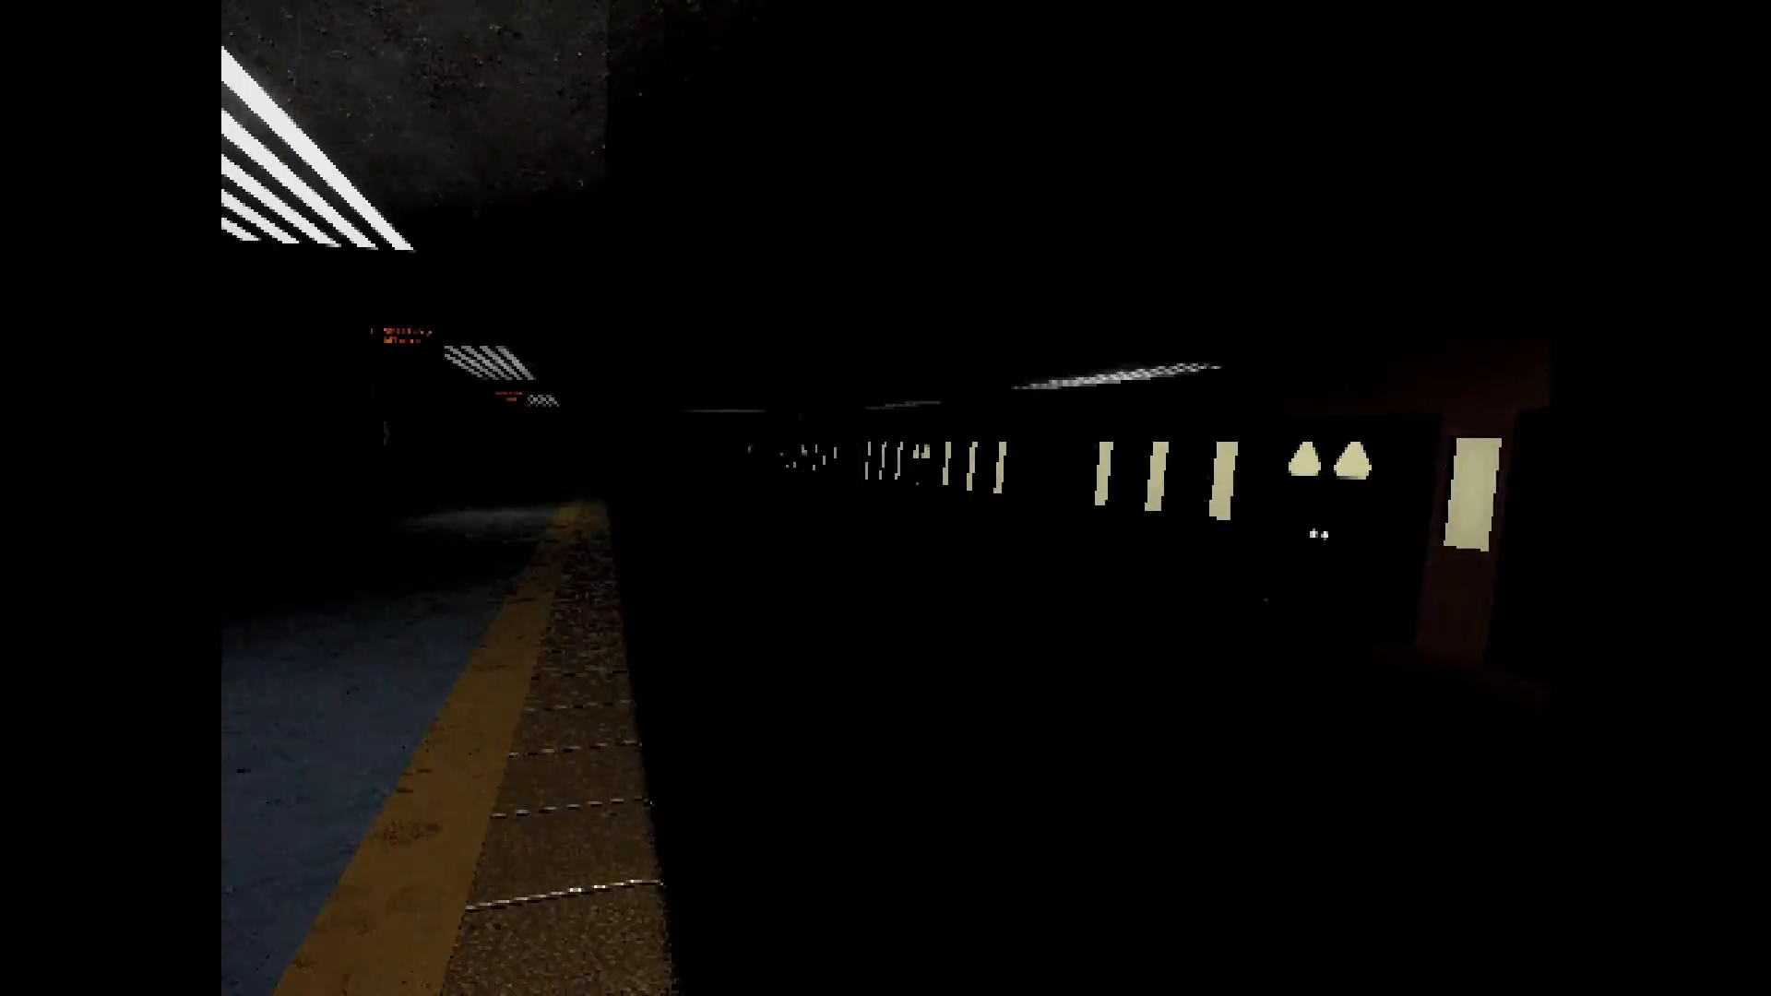
pyautogui.moveTo(885, 499)
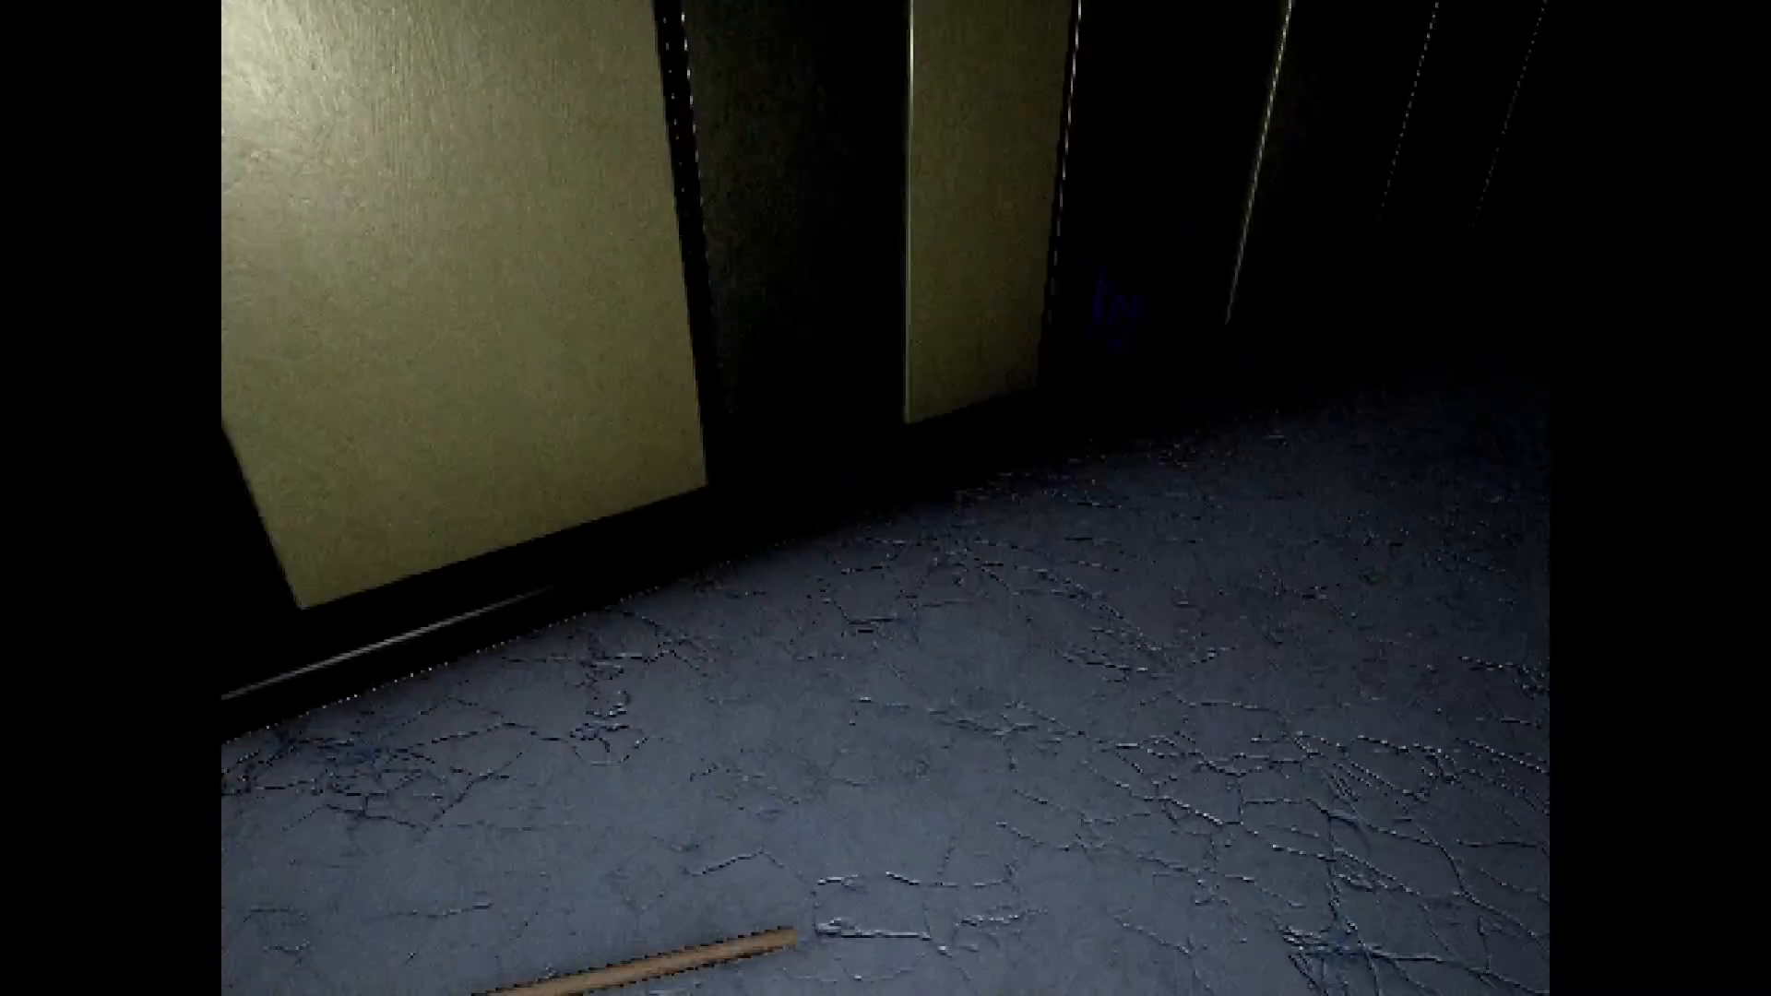
pyautogui.moveTo(885, 499)
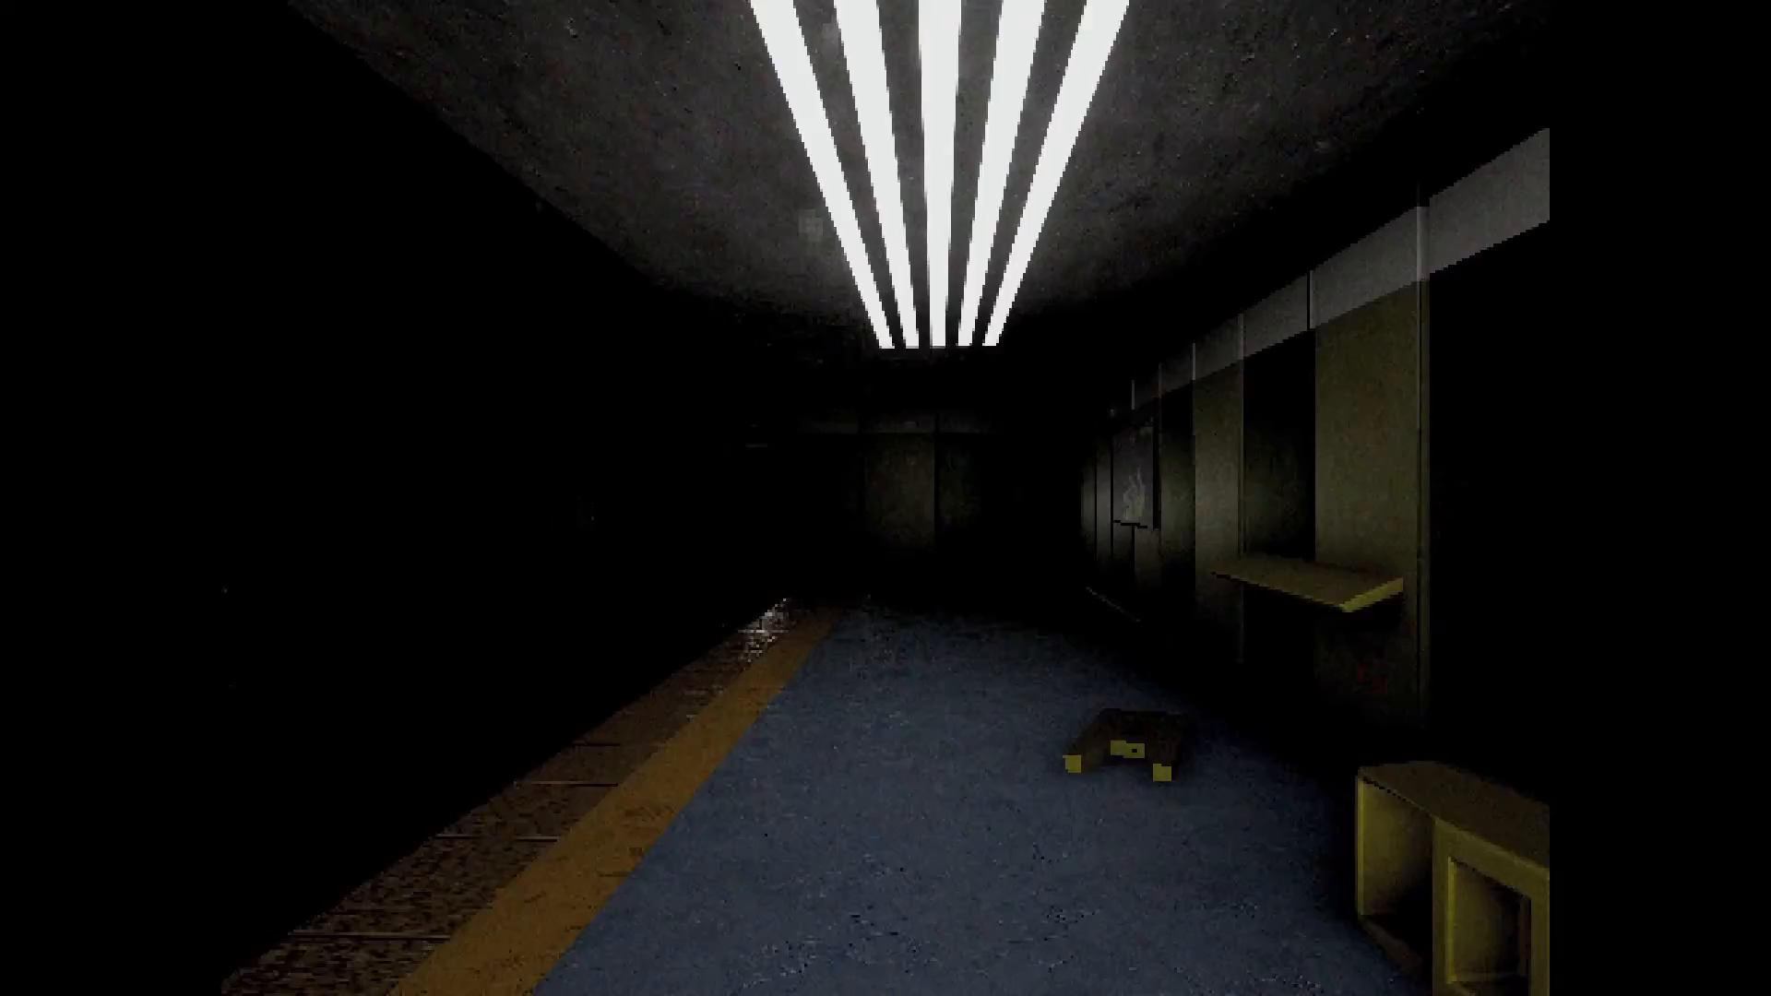
pyautogui.moveTo(886, 498)
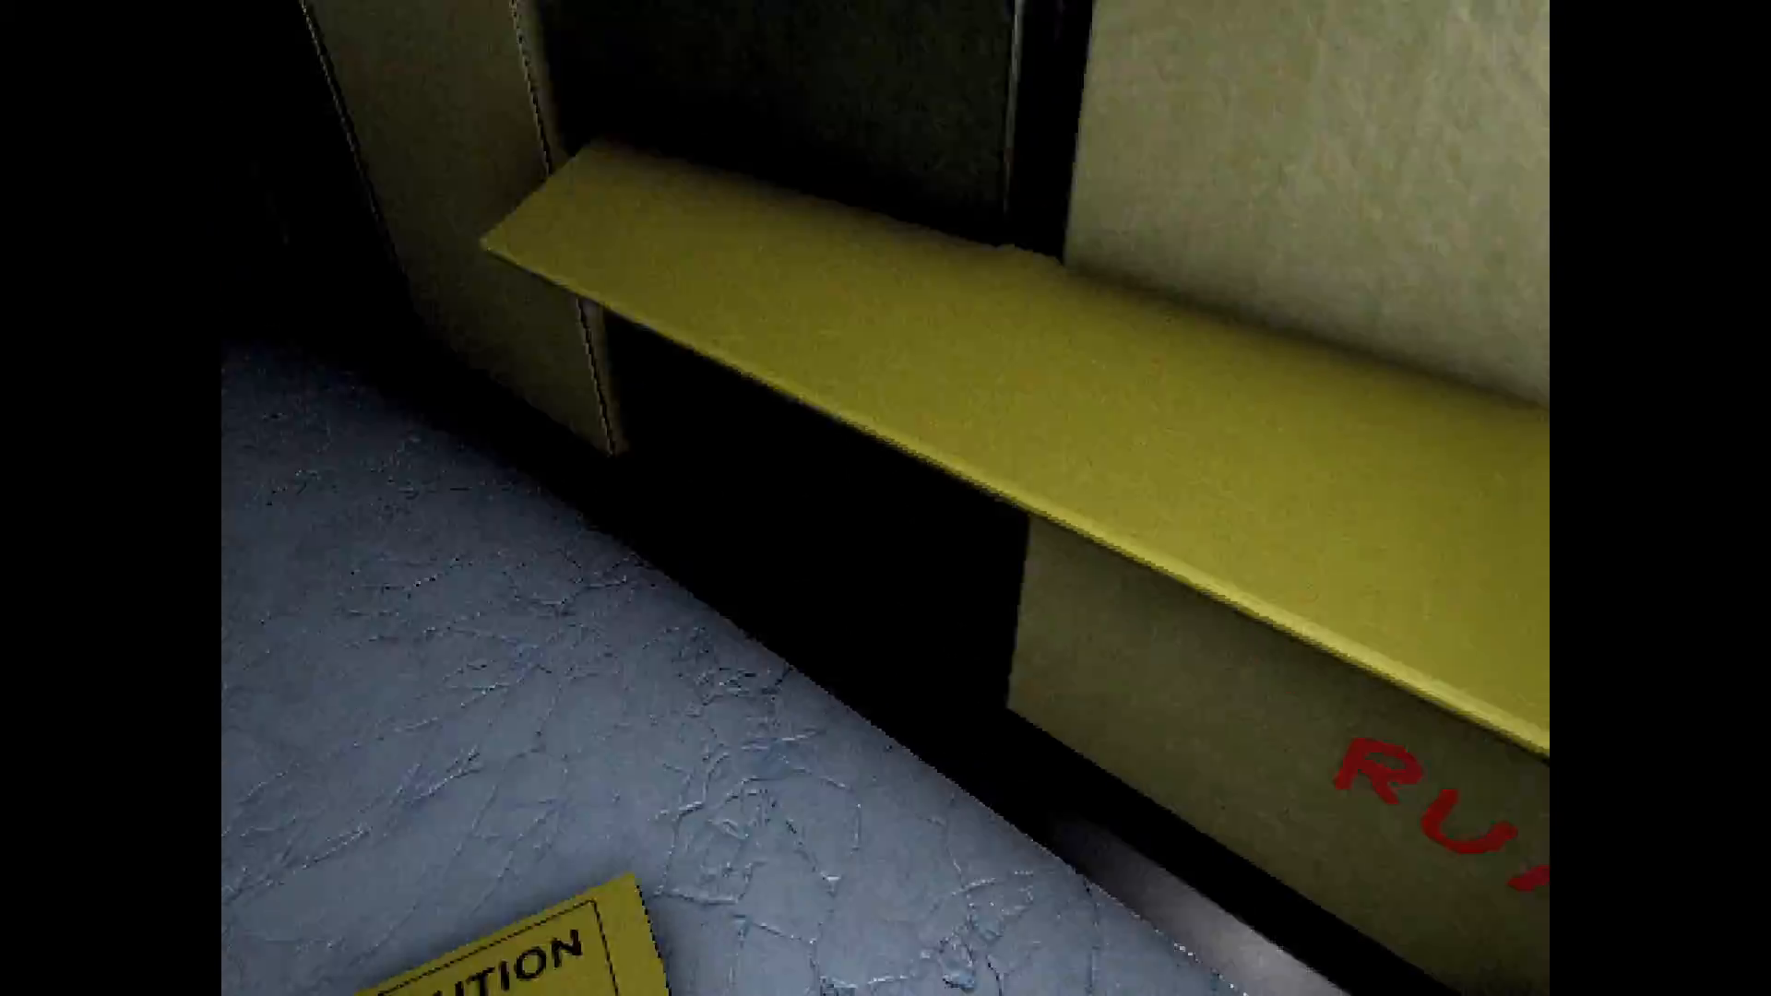
pyautogui.moveTo(886, 498)
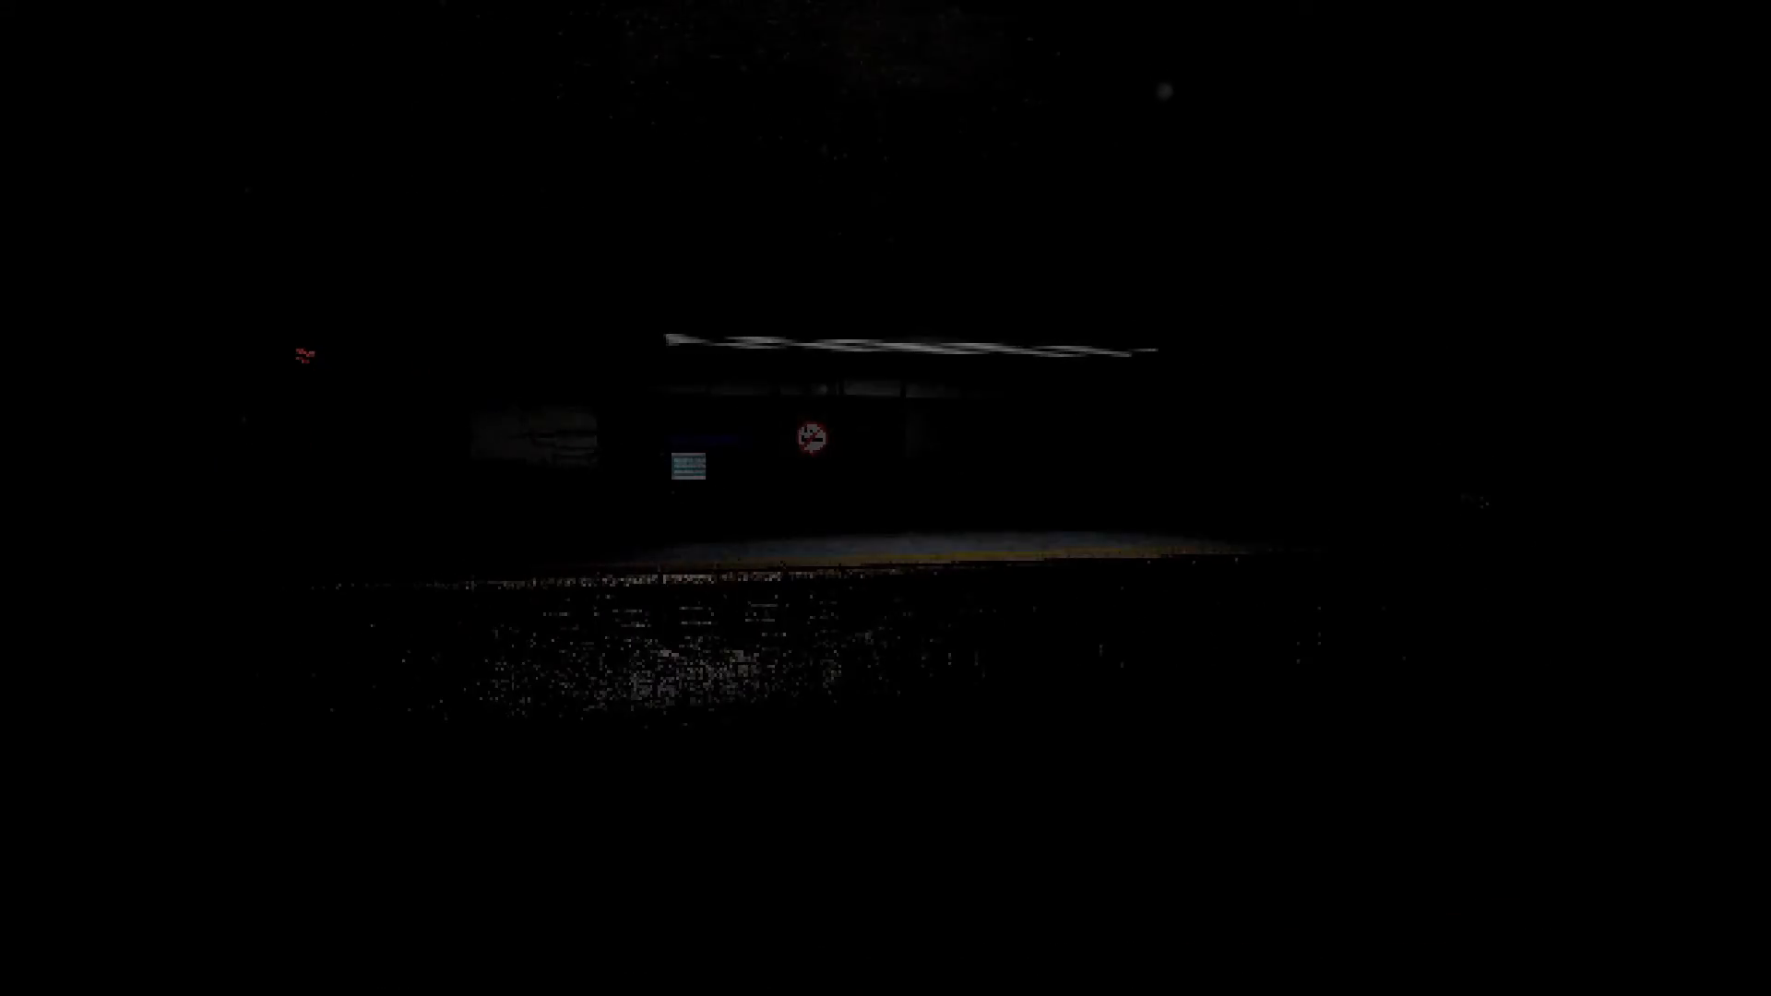
pyautogui.moveTo(886, 498)
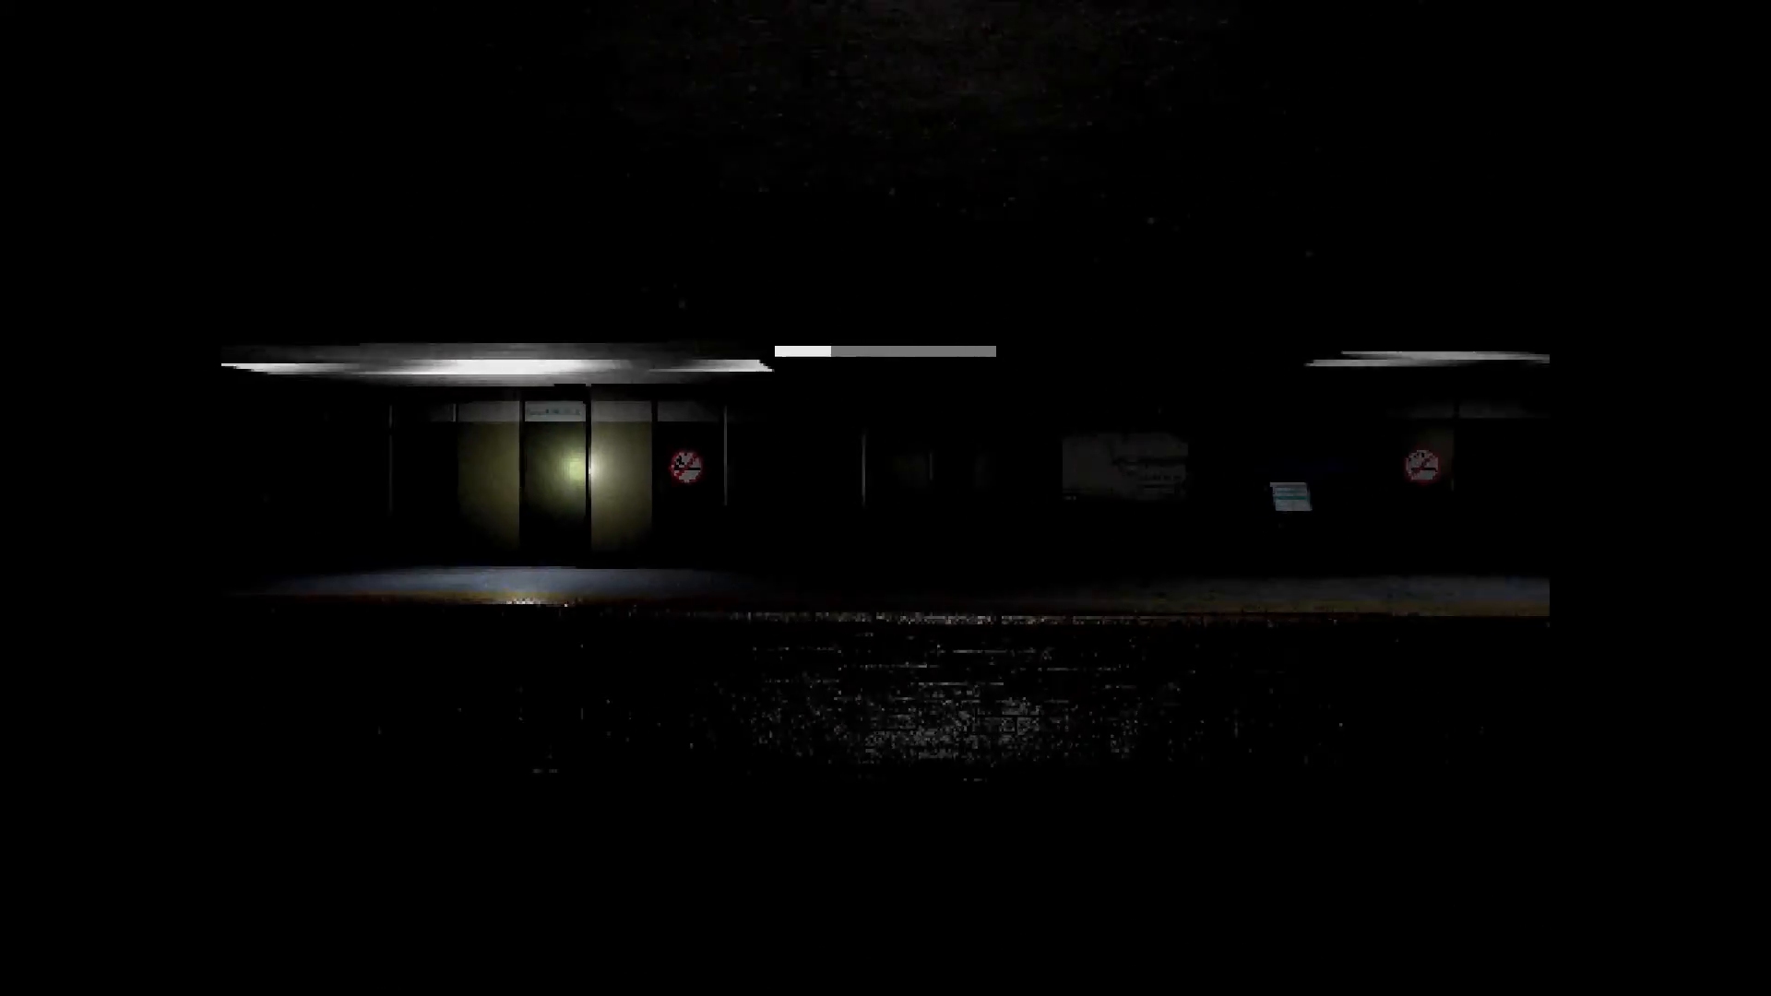
pyautogui.moveTo(886, 498)
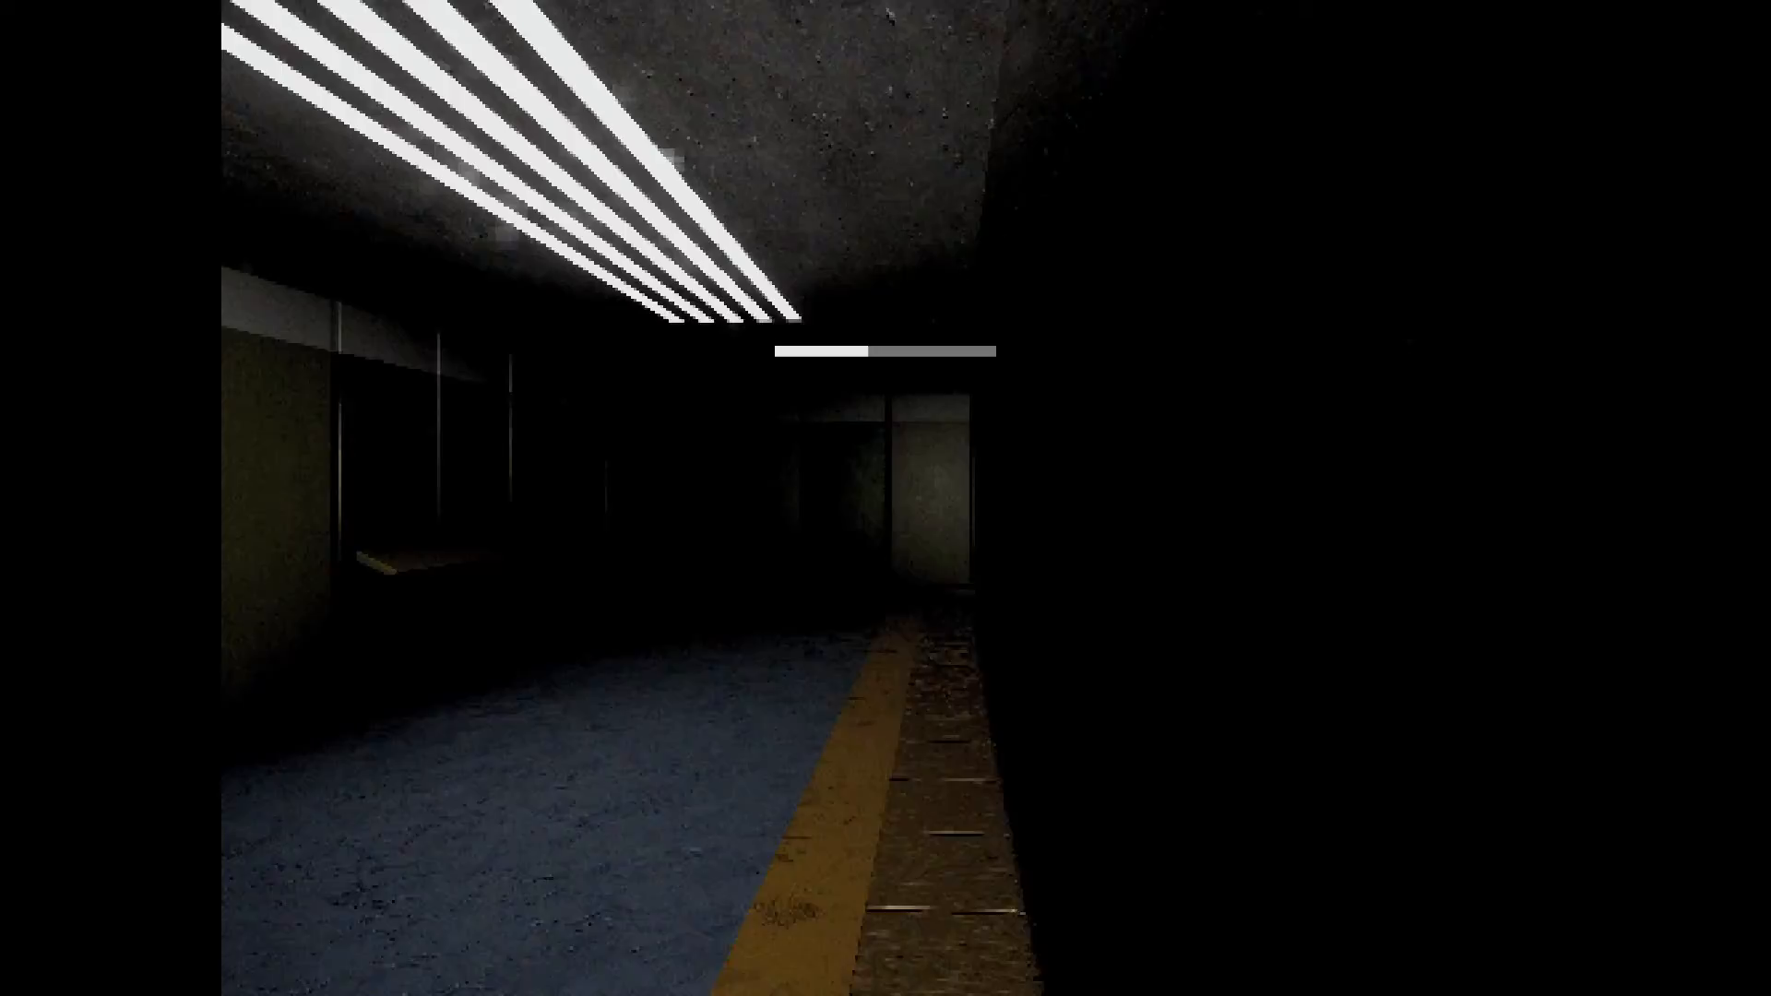
pyautogui.moveTo(885, 499)
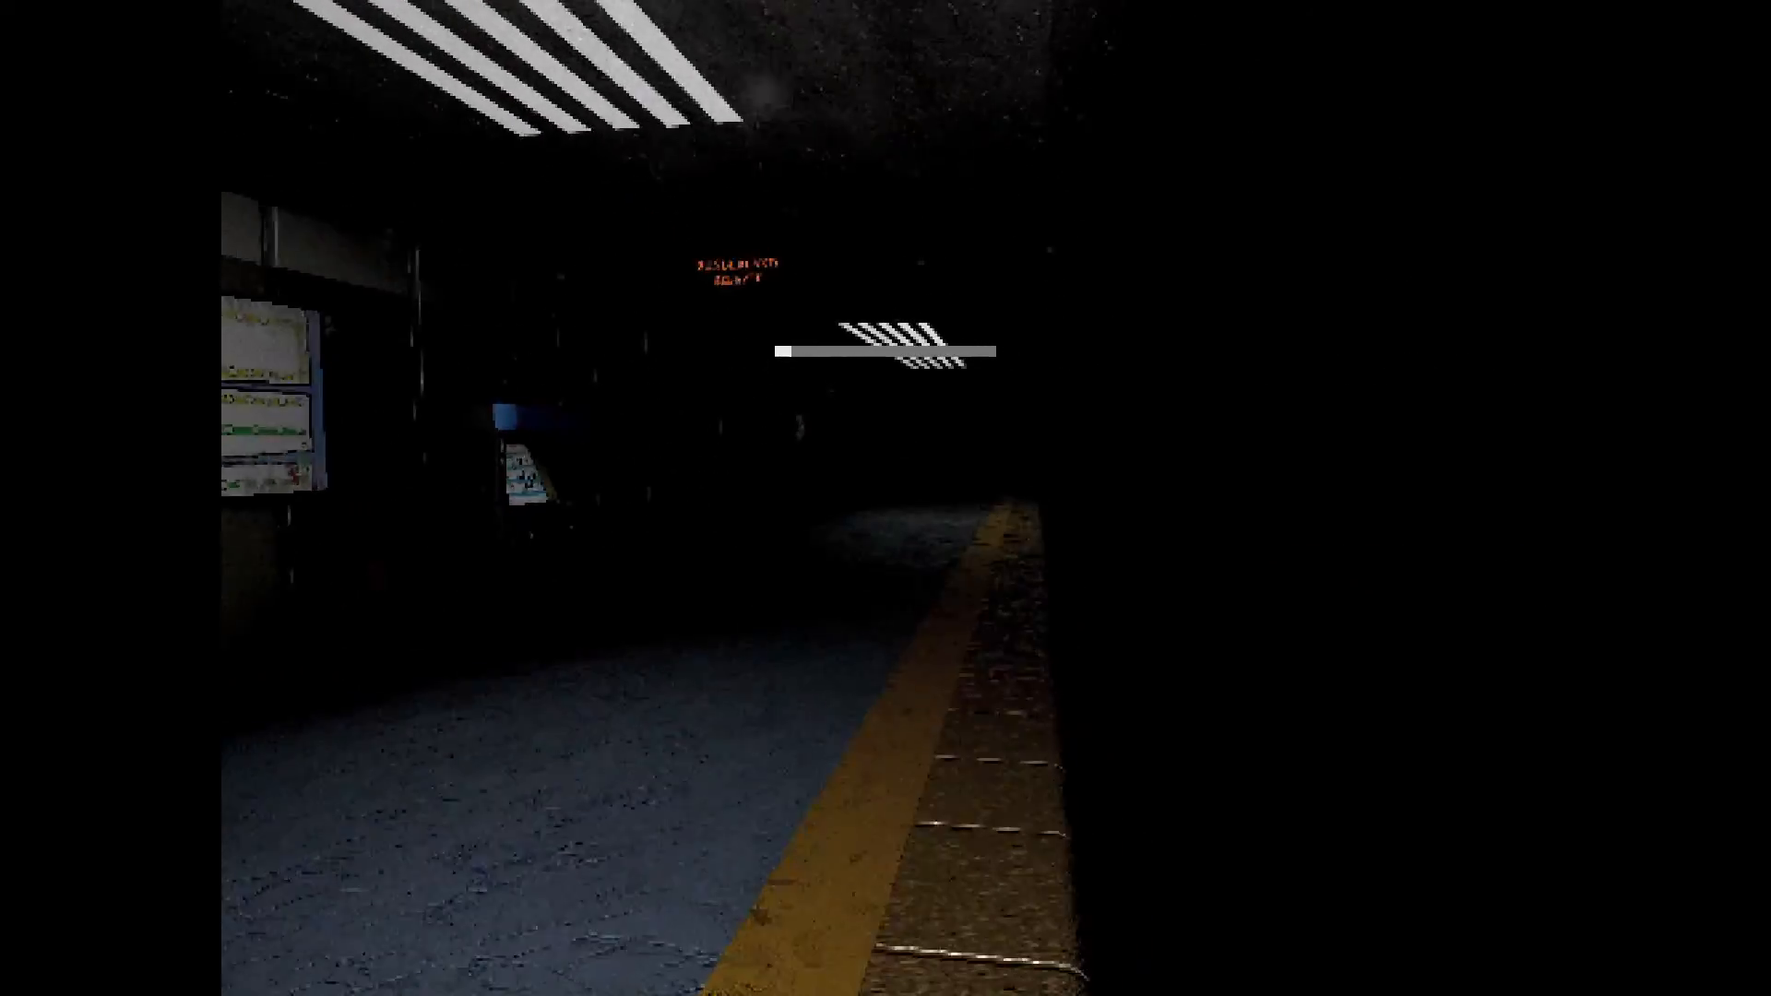
pyautogui.moveTo(886, 498)
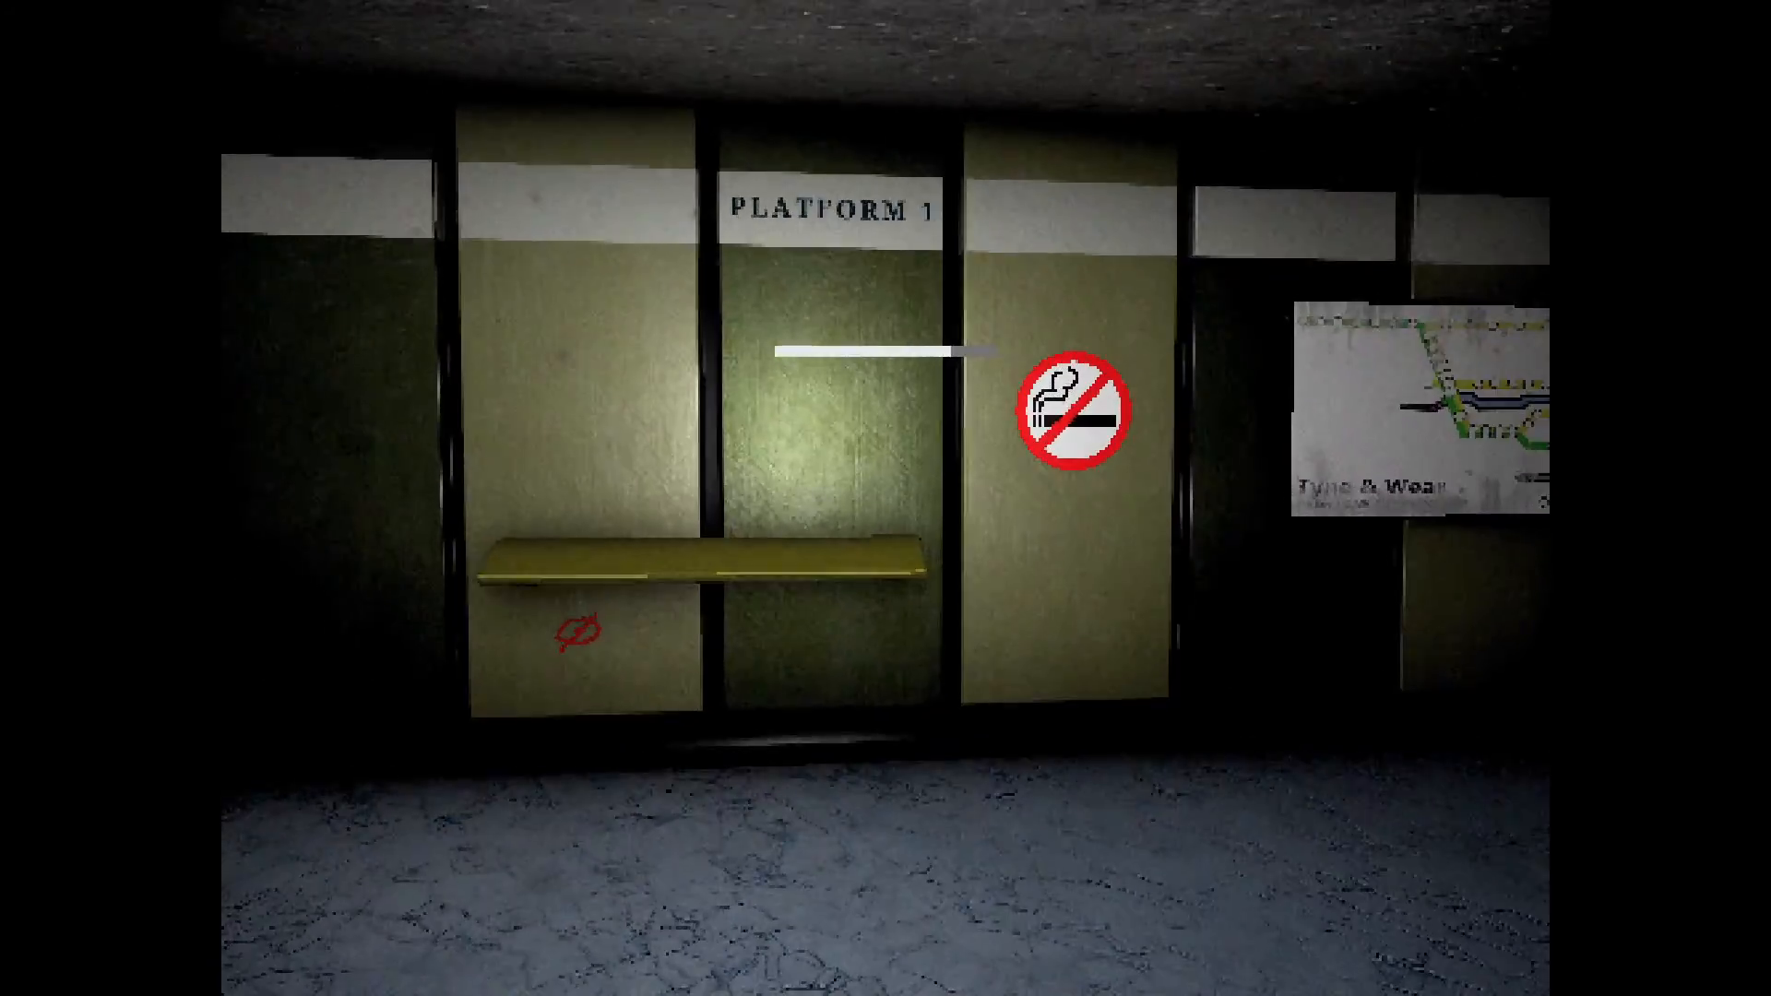